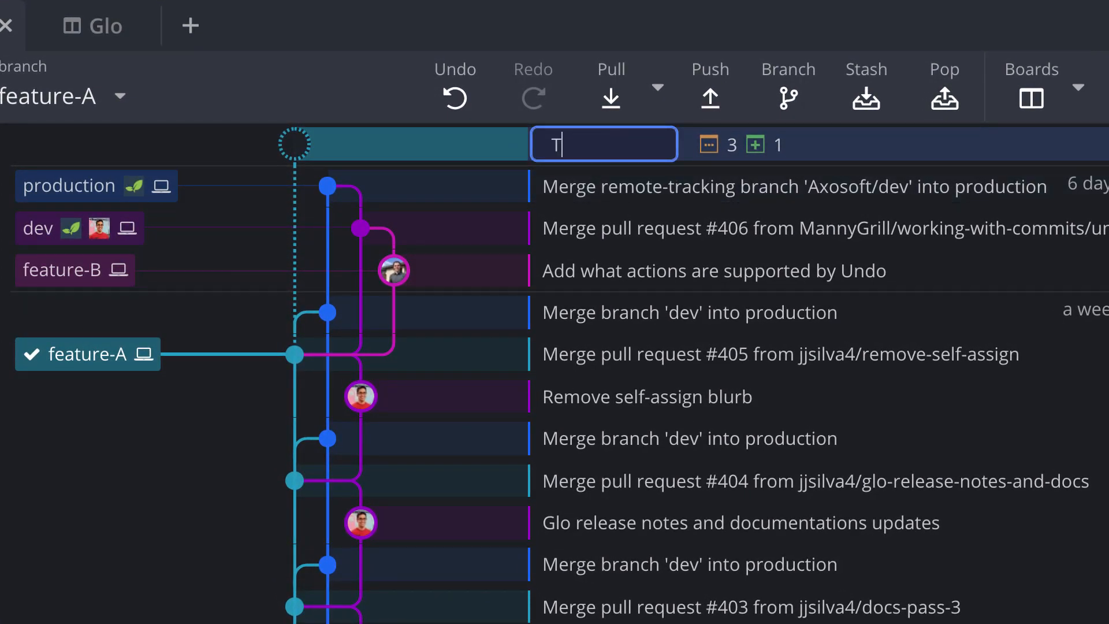
# Name the pending feature-A stash "Type your stash name here".
pyautogui.write('Type your stash name here')
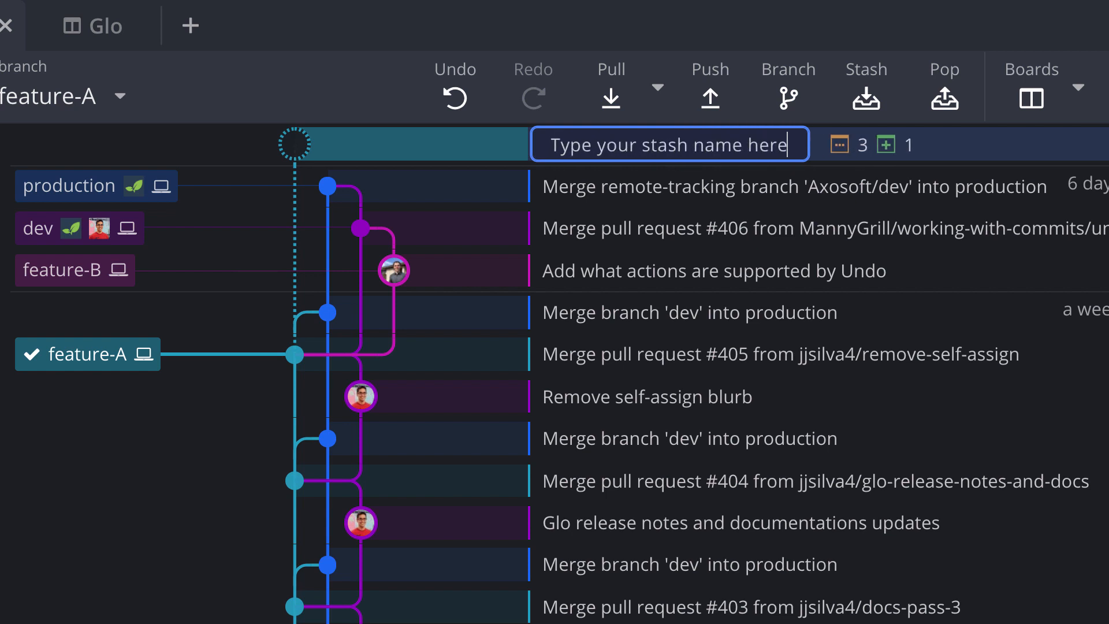
pyautogui.moveTo(824, 149)
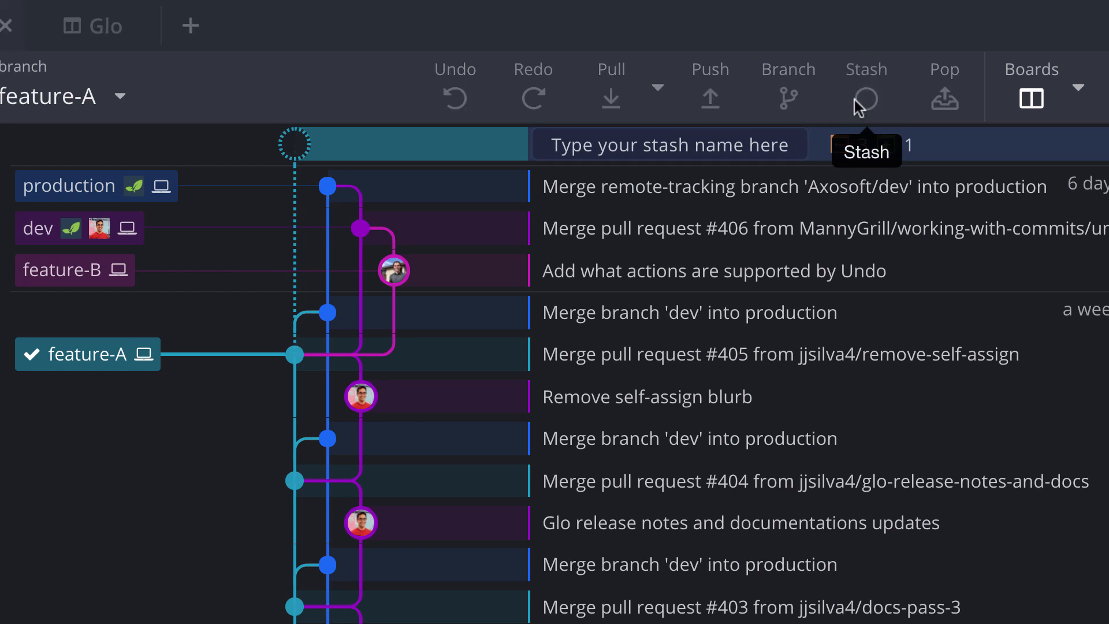
# Stash feature-A's uncommitted changes as "WIP on feature-A: Type your stash name here".
pyautogui.click(866, 95)
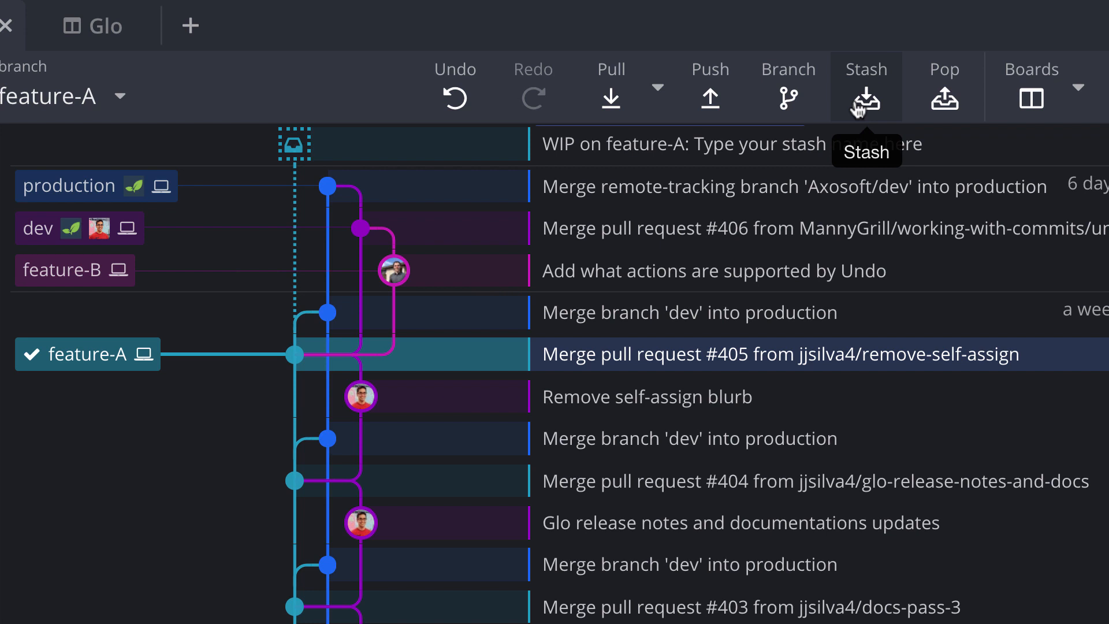
pyautogui.moveTo(75, 269)
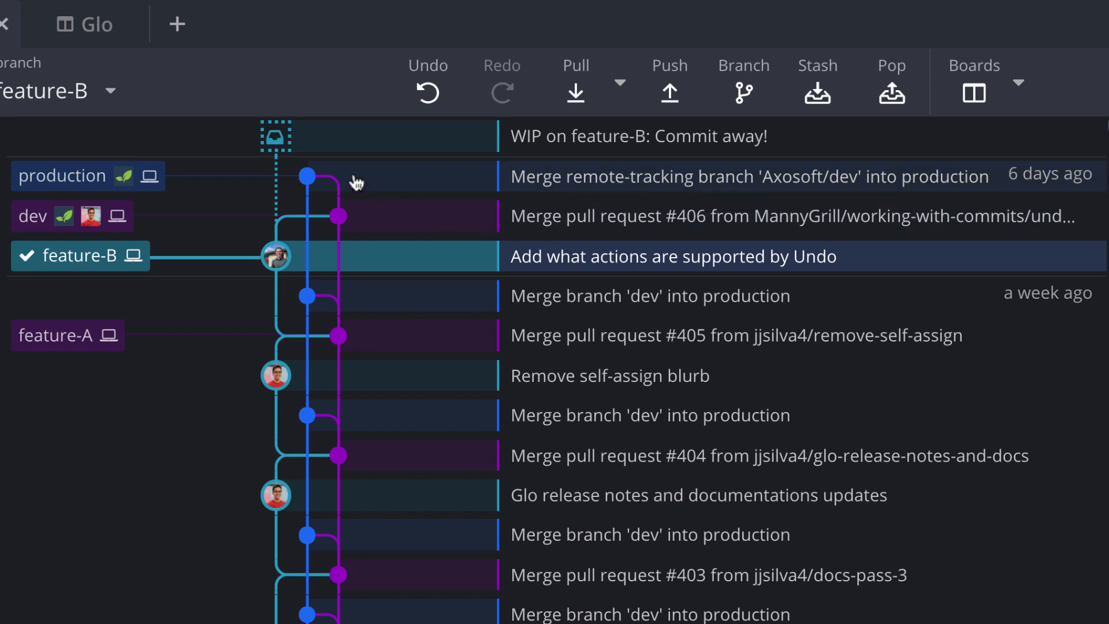
# Apply the feature-A stash onto feature-B, restoring three modified files and one new file.
pyautogui.rightClick(275, 136)
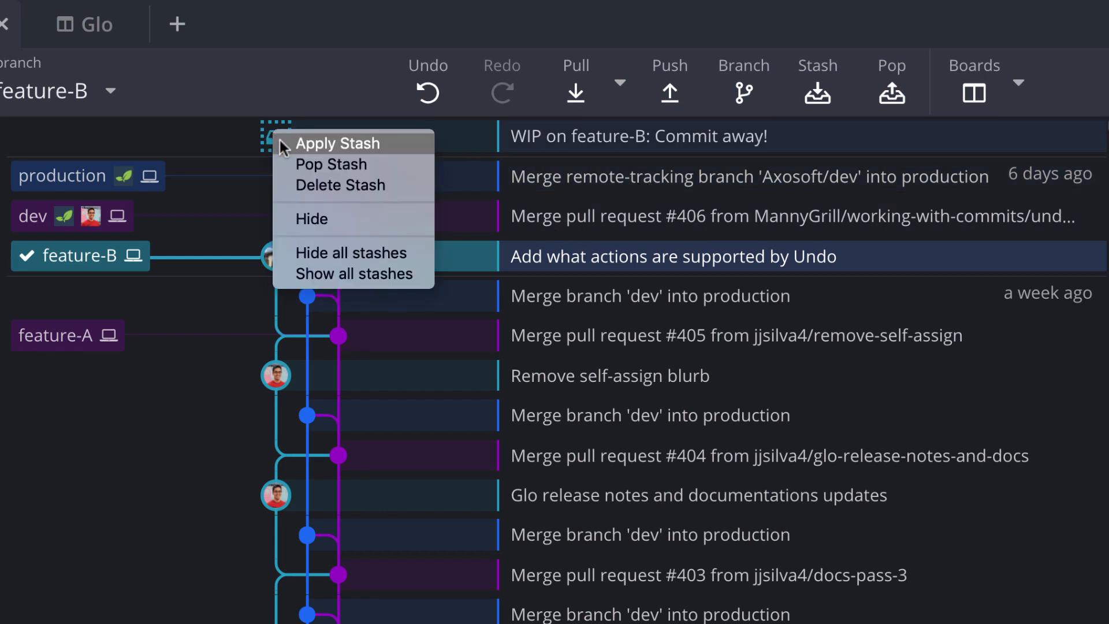
pyautogui.click(339, 143)
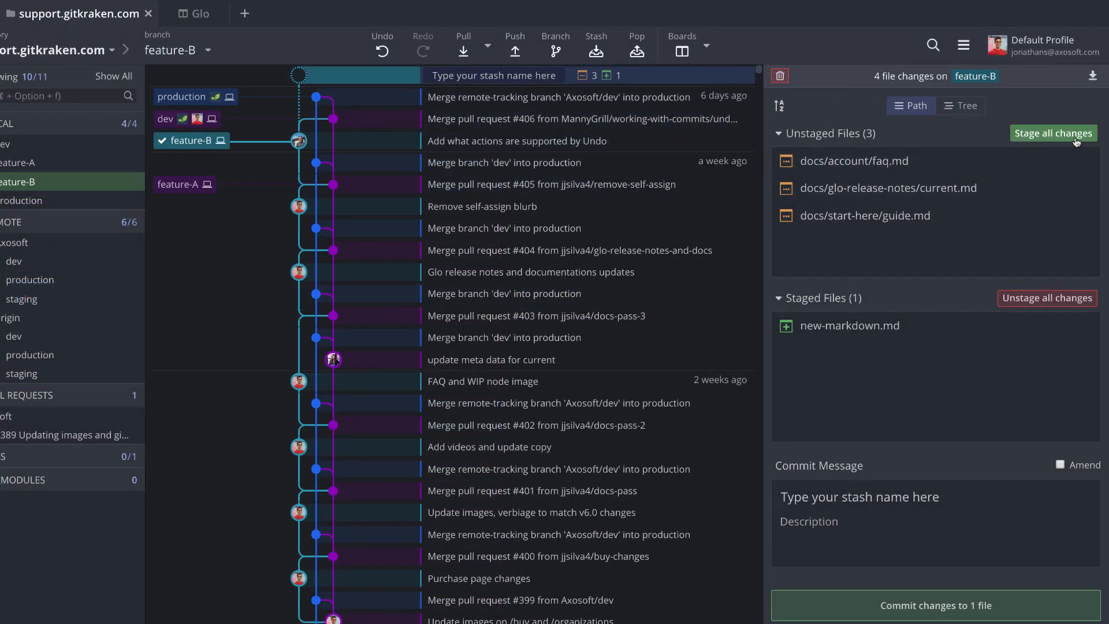
# Stage all four changed files and begin the commit message with "Co".
pyautogui.click(1053, 133)
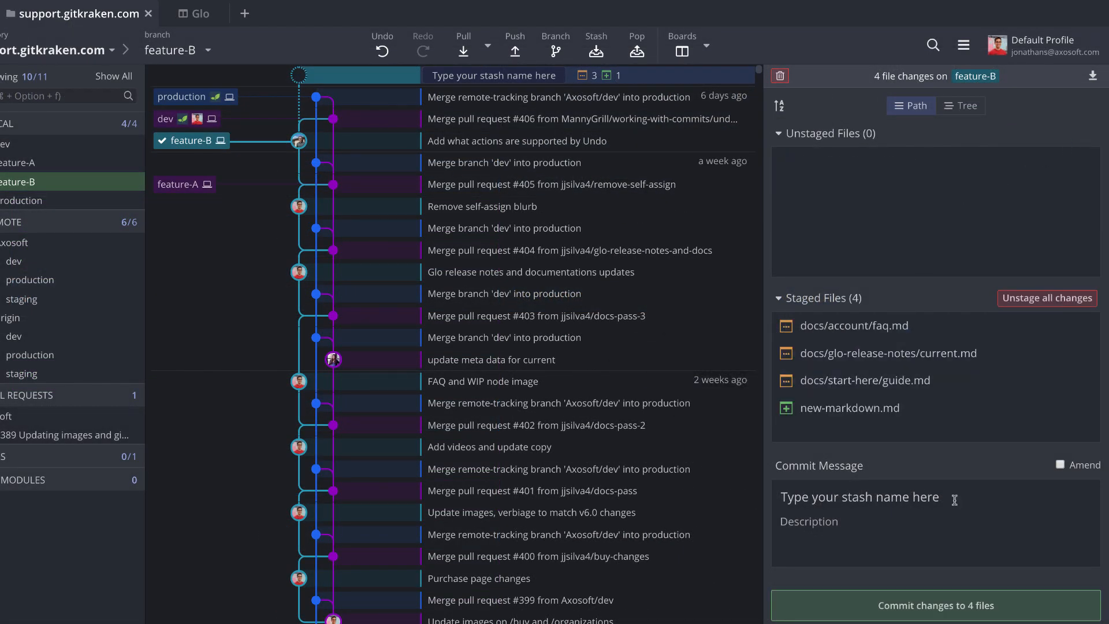
pyautogui.write('c')
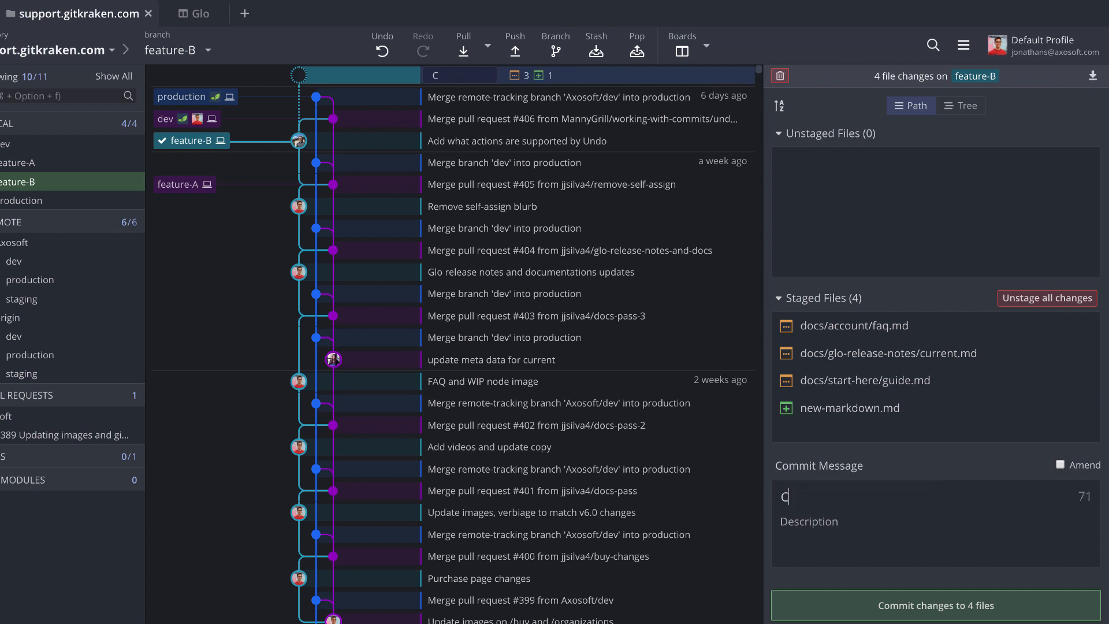
pyautogui.write('o')
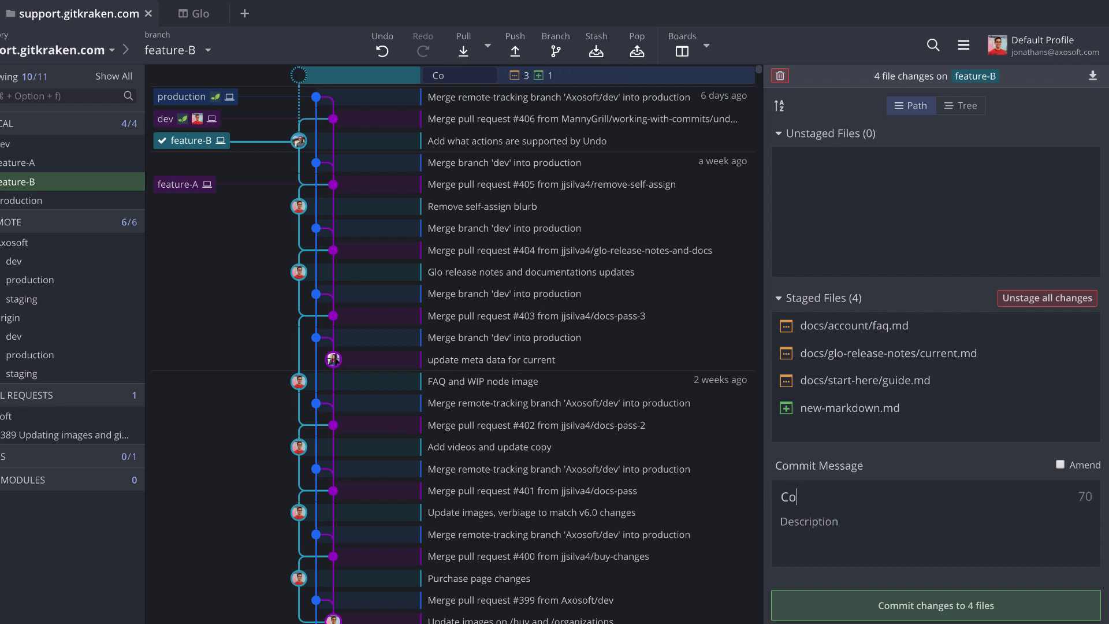